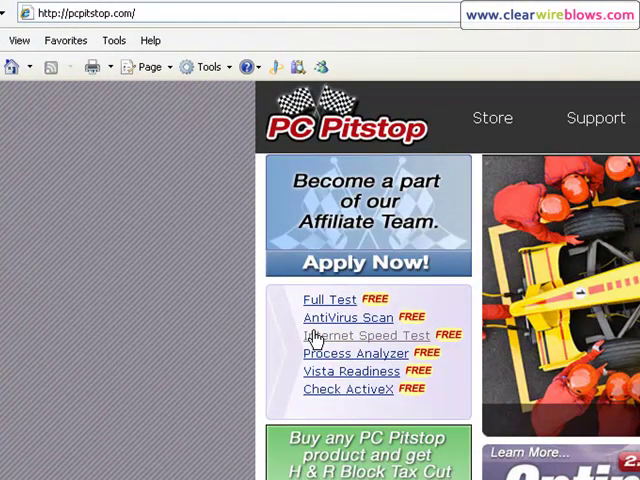
# Follow the Internet Speed Test link to reach PC Pitstop's Internet Connection Center
pyautogui.click(365, 335)
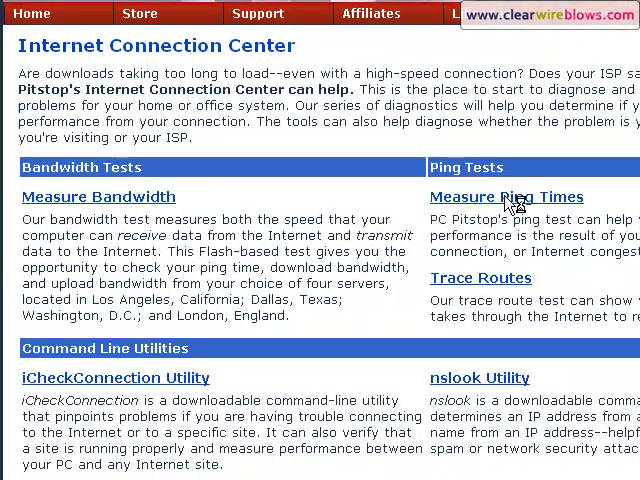
pyautogui.click(507, 197)
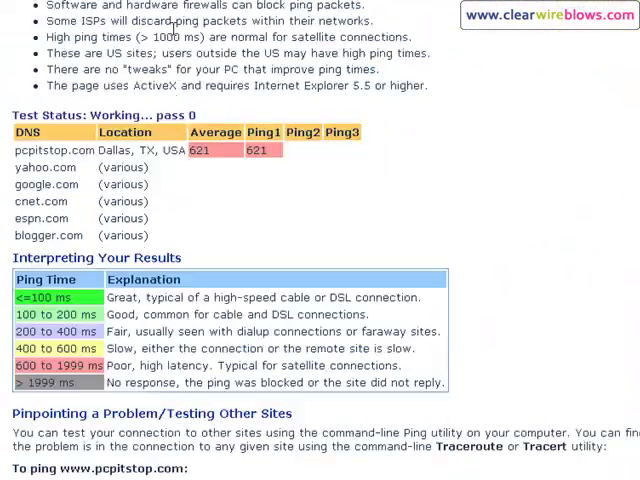
pyautogui.scroll(-3)
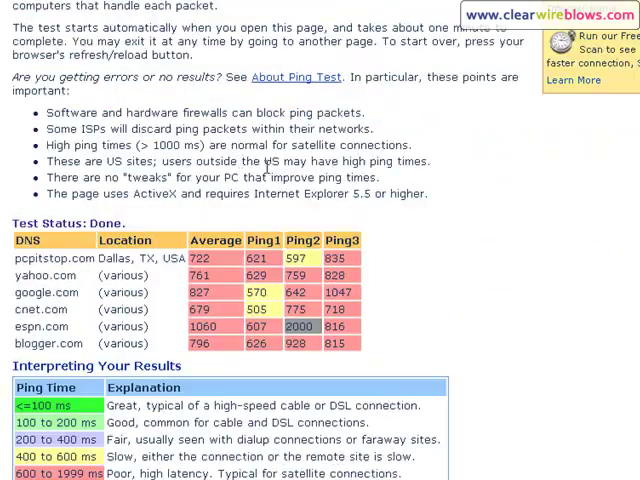
pyautogui.scroll(-3)
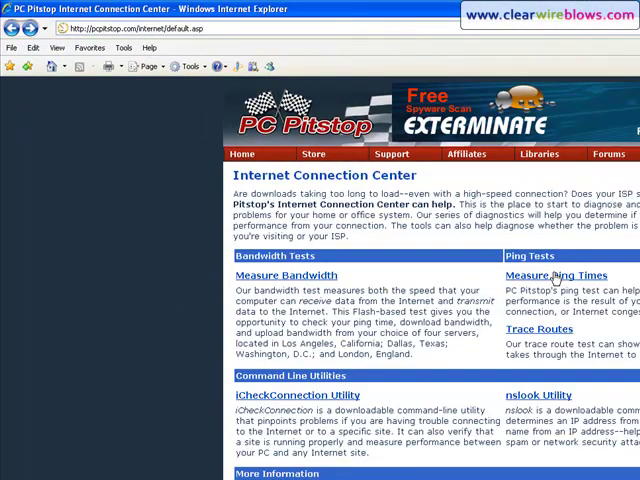
# Rerun Measure Ping Times until Done, and highlight the tip that PC tweaks won't help
pyautogui.click(556, 275)
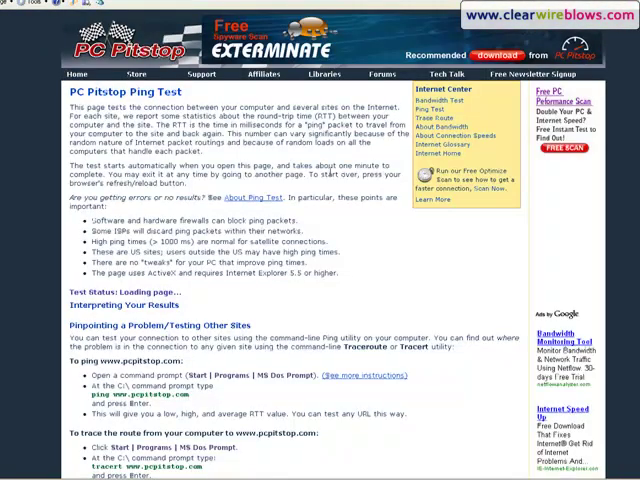
pyautogui.scroll(-3)
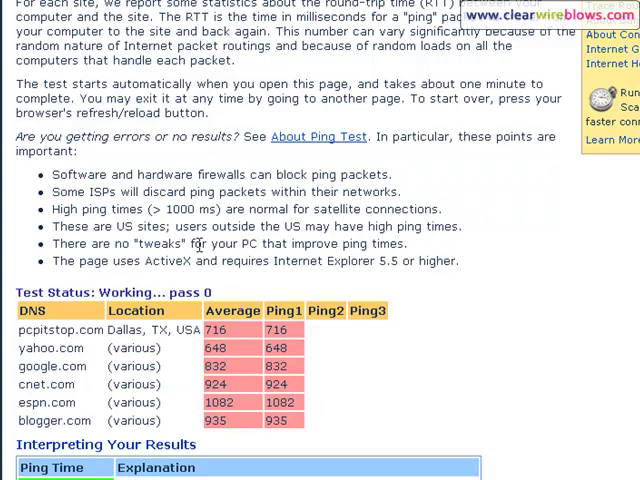
pyautogui.doubleClick(130, 243)
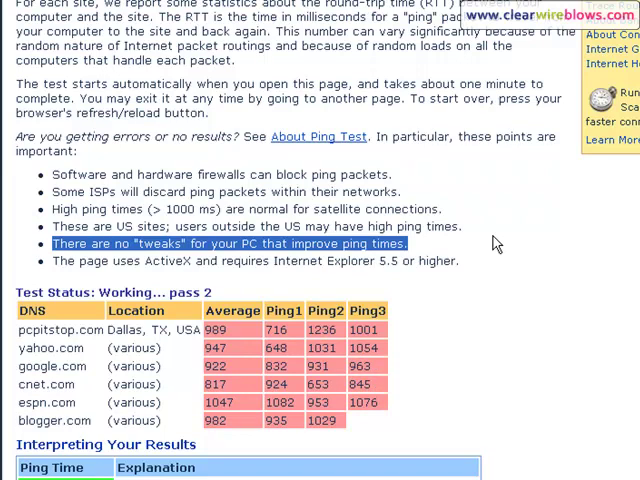
pyautogui.scroll(-3)
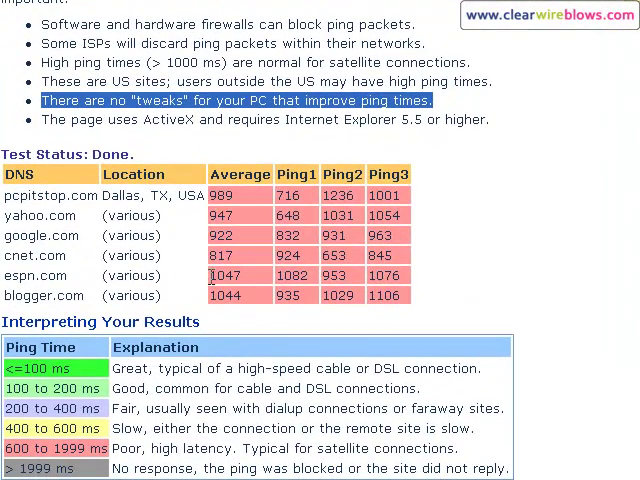
pyautogui.scroll(-3)
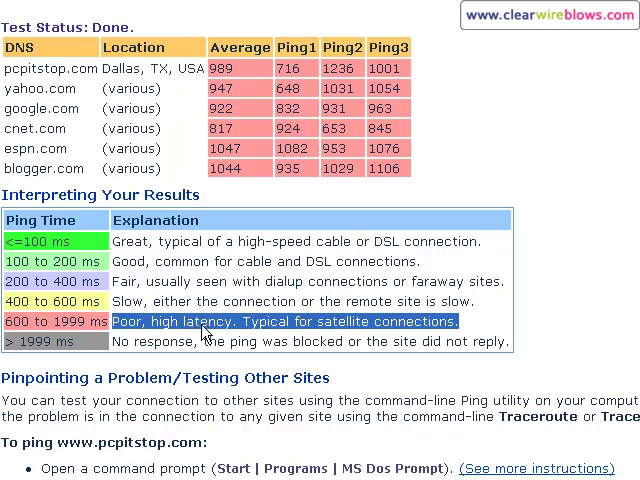
pyautogui.moveTo(537, 328)
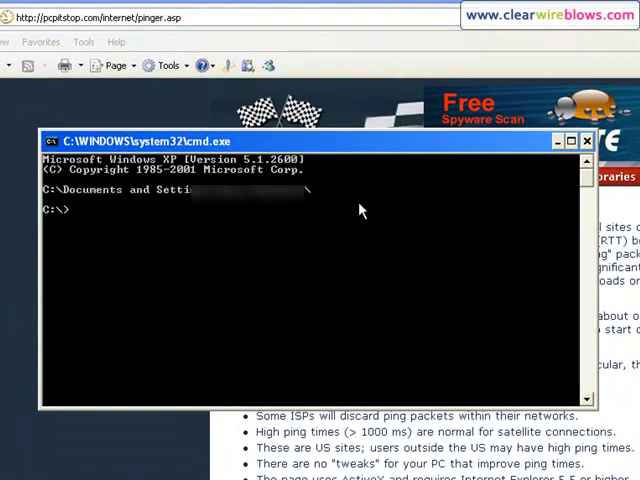
# Run 'tracert google.com' to see 13 hops at about 490–880 ms, then exit Command Prompt
pyautogui.write('tr')
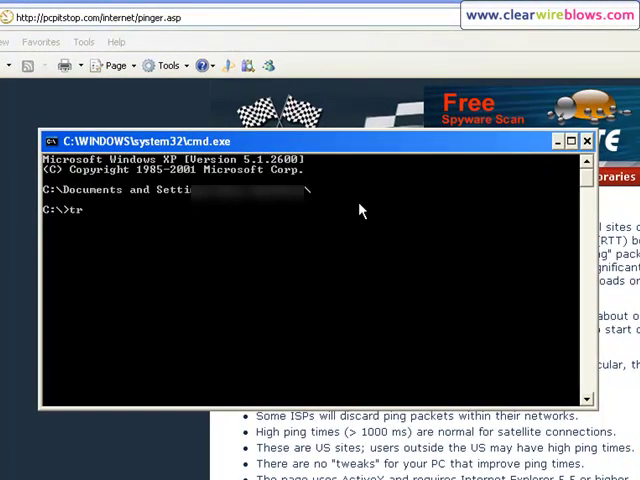
pyautogui.write('acert')
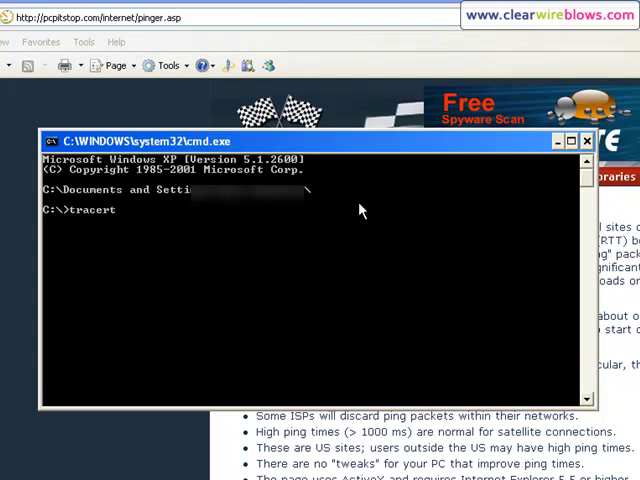
pyautogui.write('google.com')
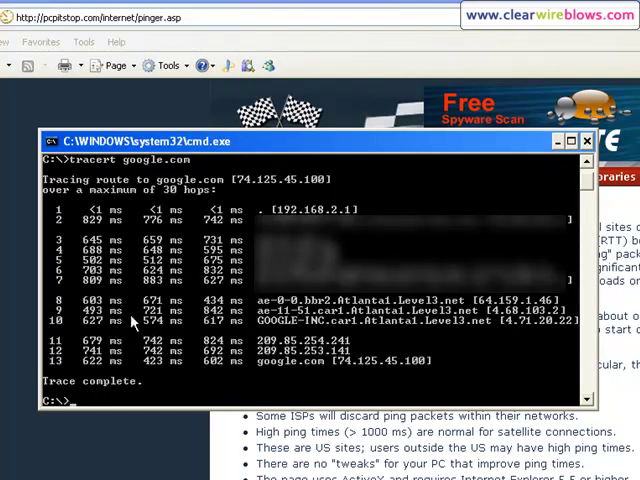
pyautogui.write('ex')
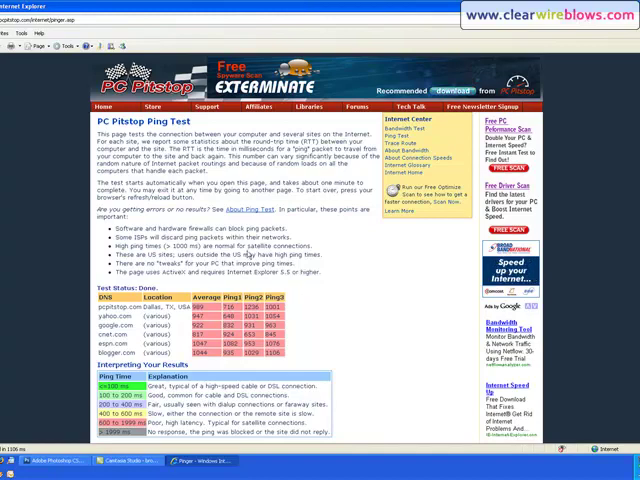
pyautogui.scroll(-3)
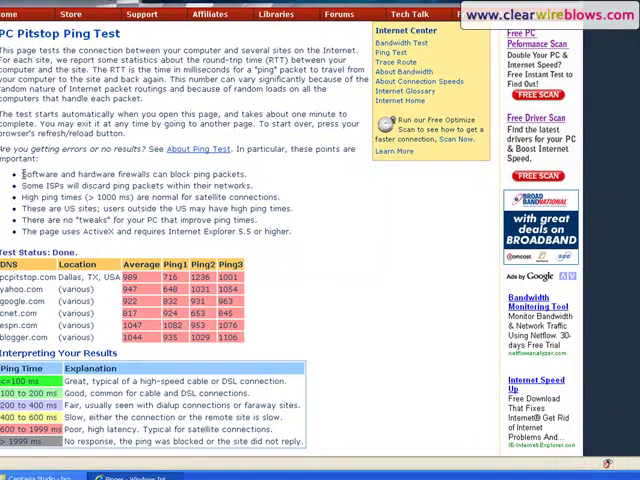